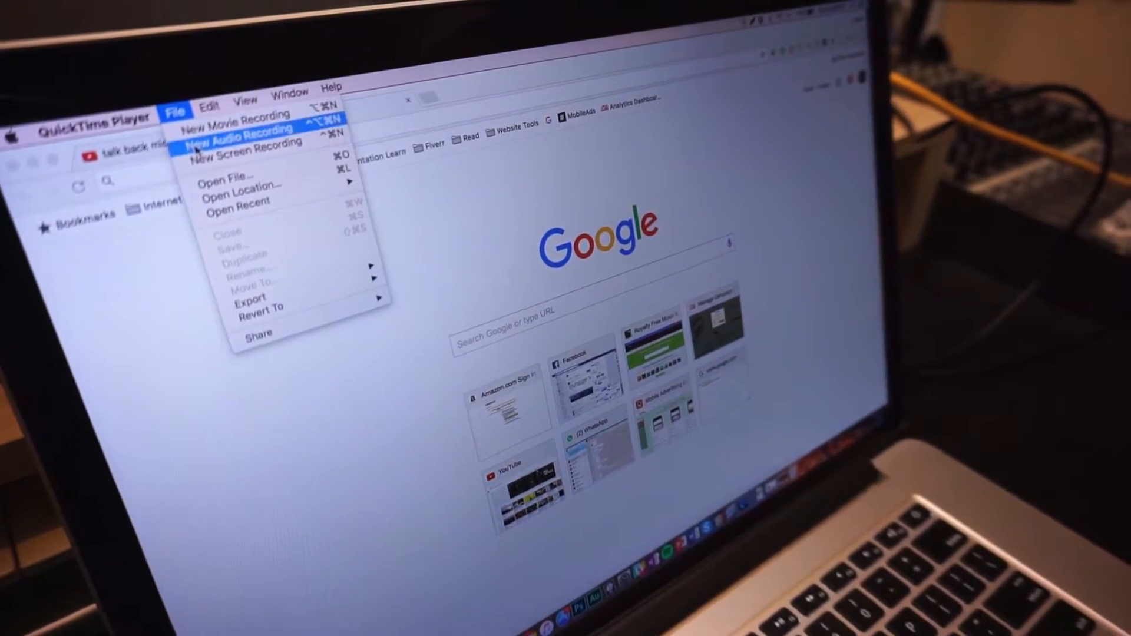
Step: Start a new audio recording window via File > New Audio Recording
left_click(239, 136)
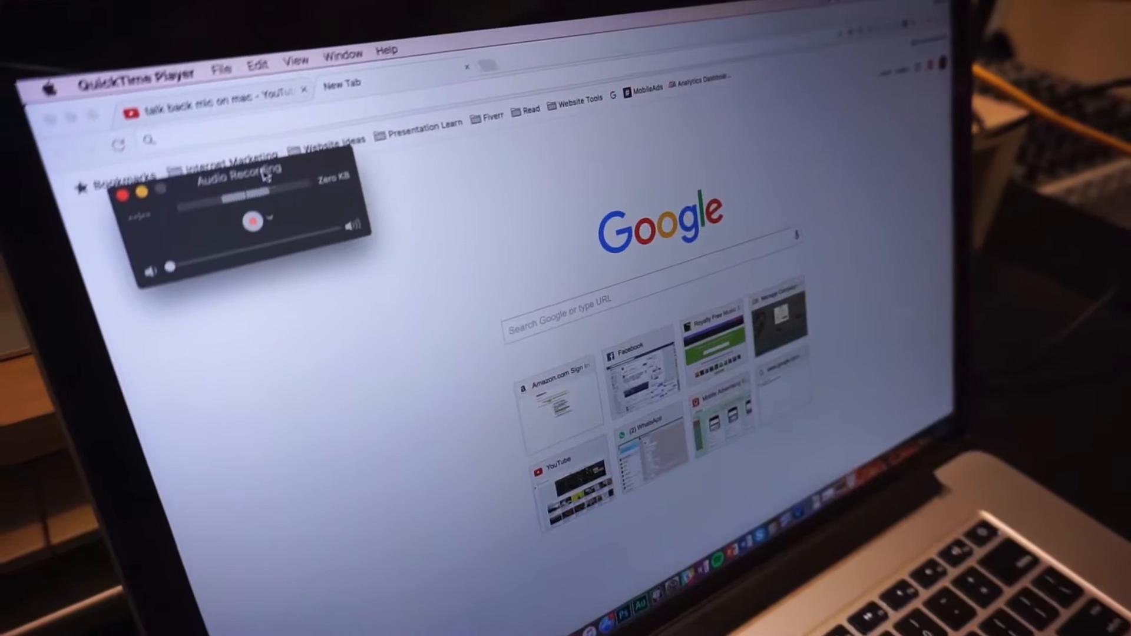